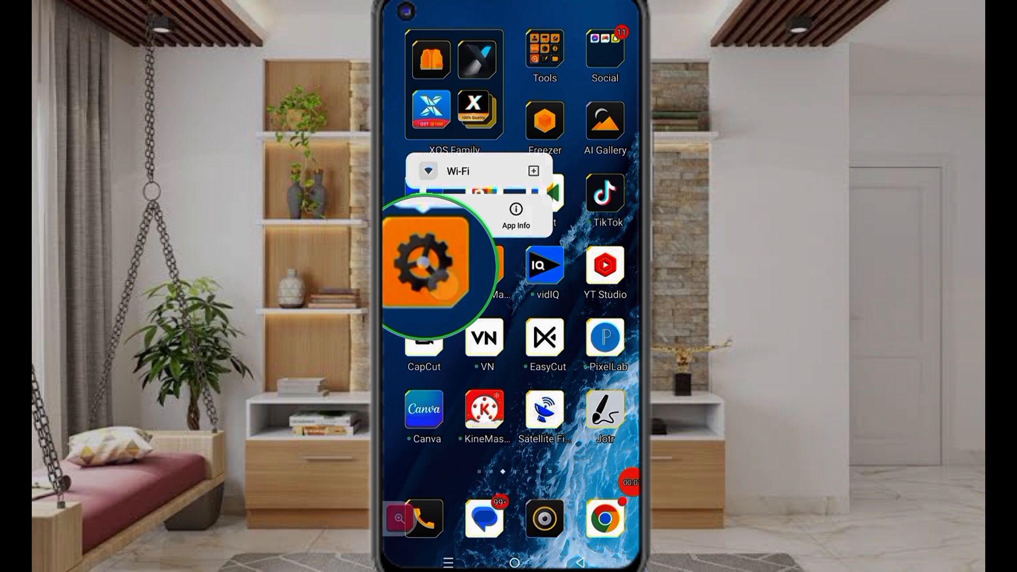
Reach the second SIM's Access Point Names and begin a blank new APN entry
click(433, 265)
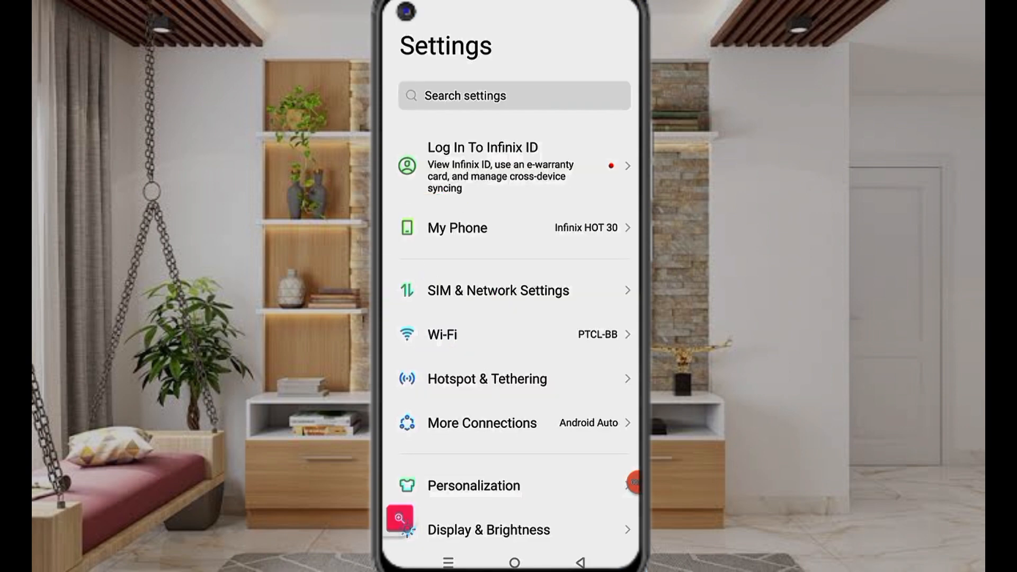
click(514, 290)
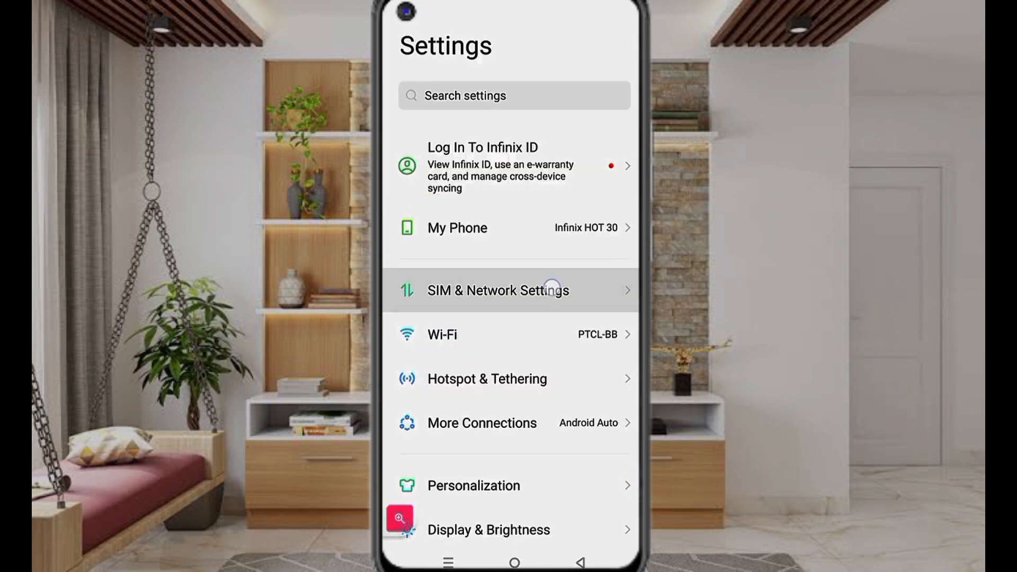
click(497, 290)
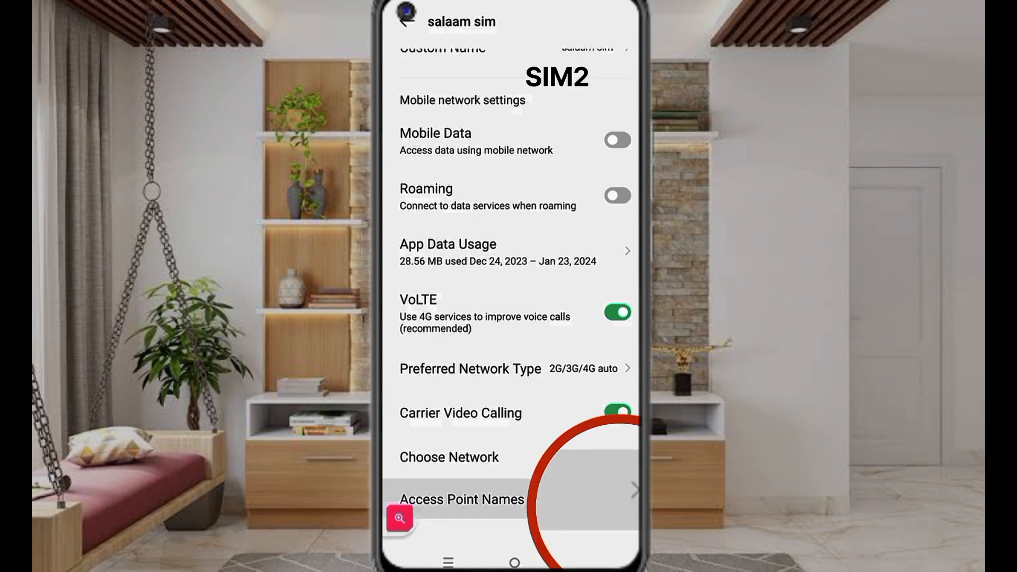
click(460, 499)
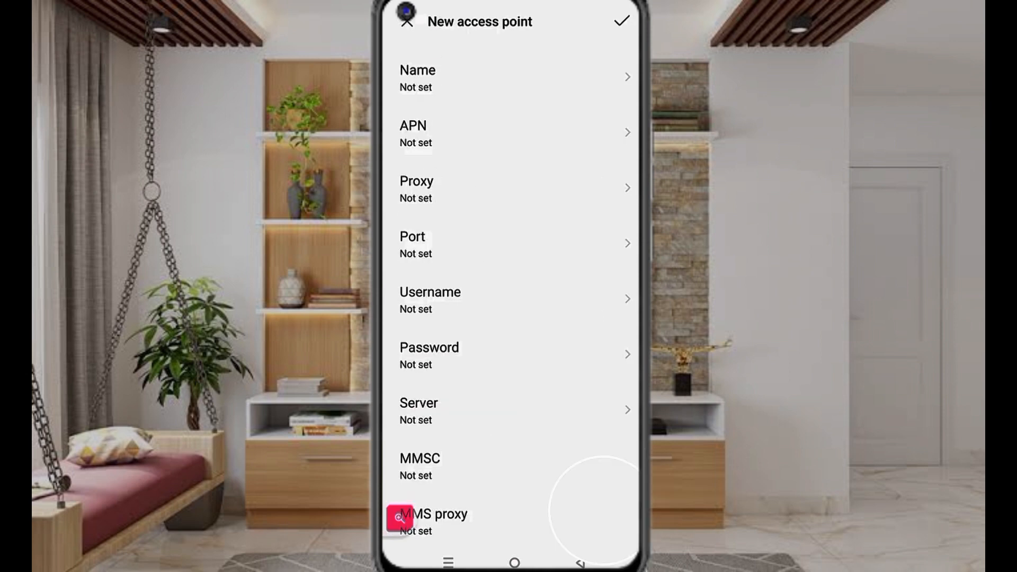
Enter the access point name 'Veritable 4.5G DATA' and confirm it
click(417, 77)
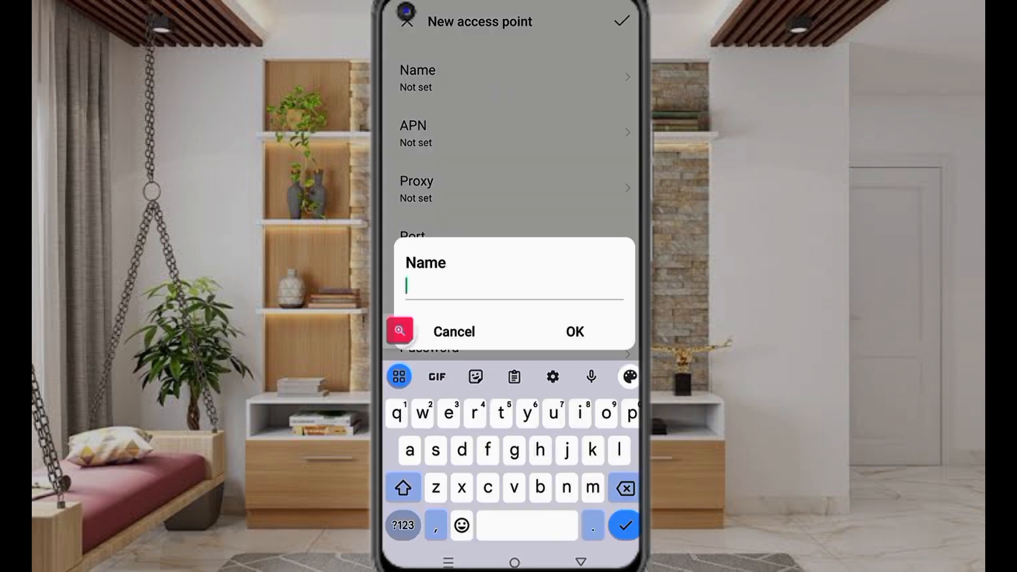
text(v)
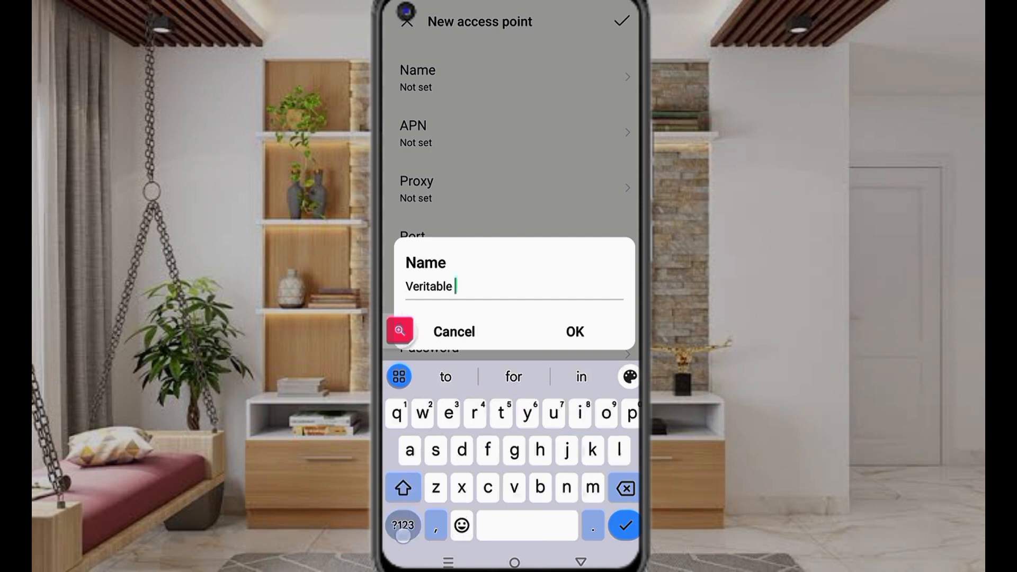
click(402, 525)
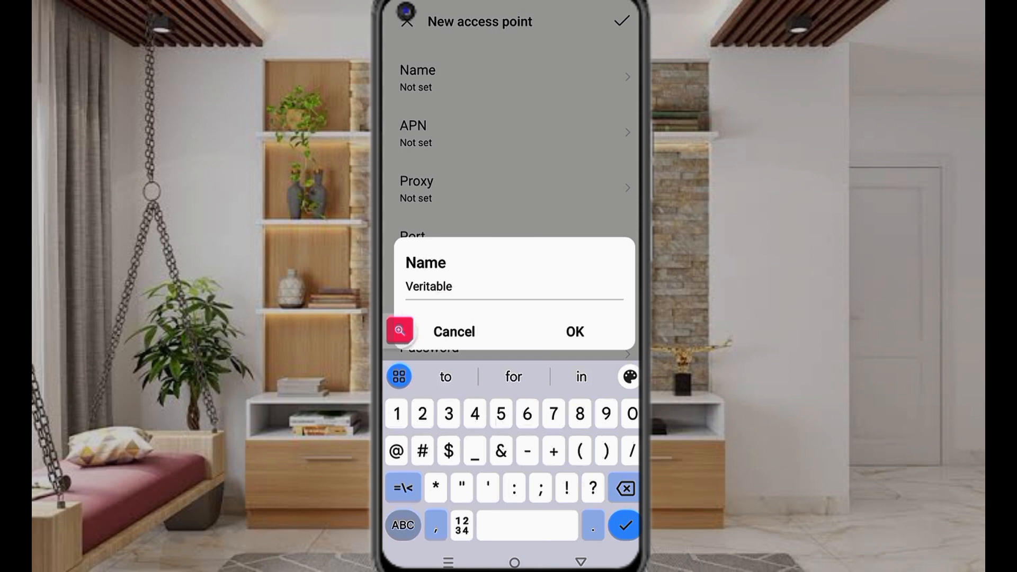
text(4)
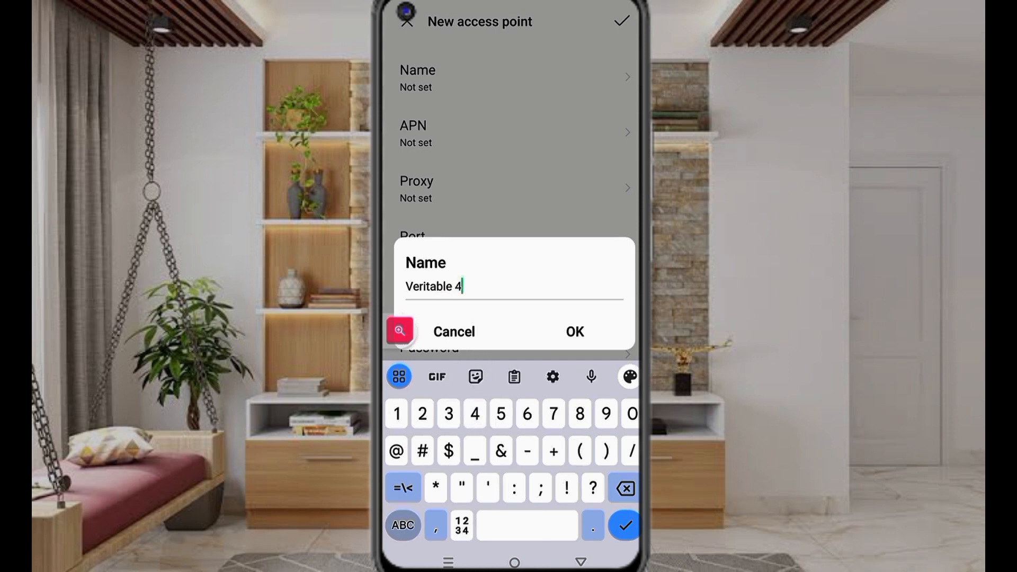
text(.)
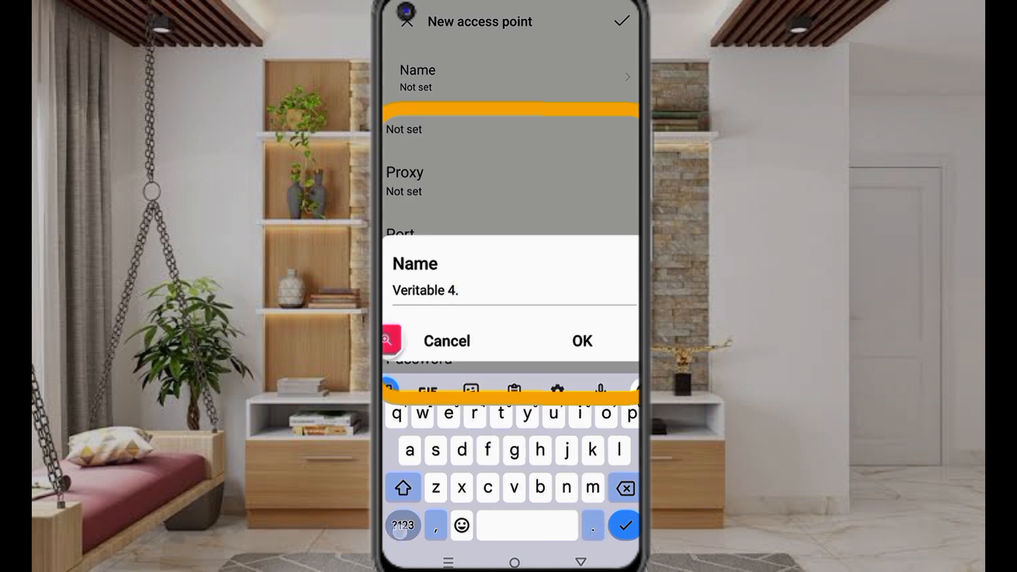
text(5)
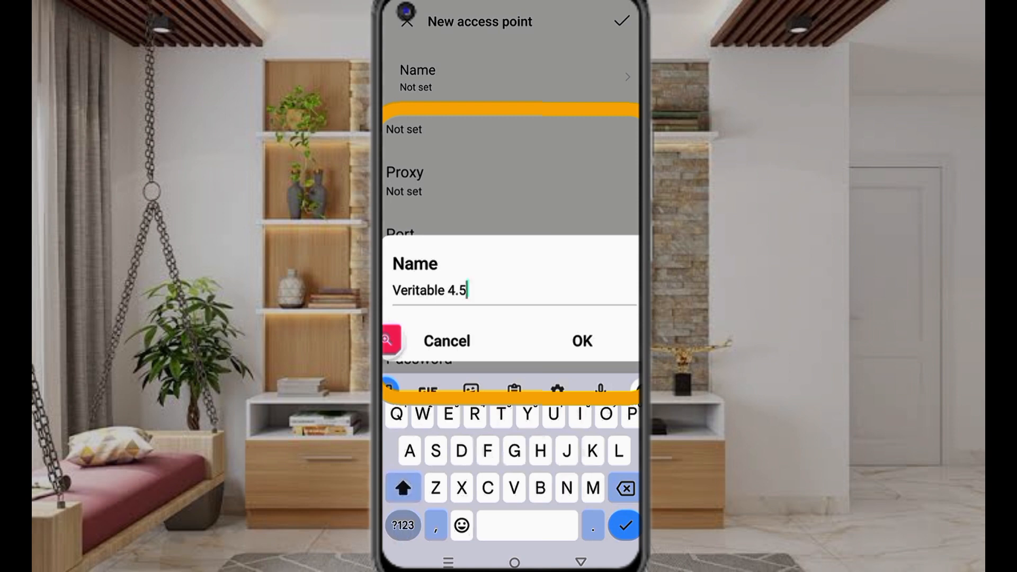
text(G)
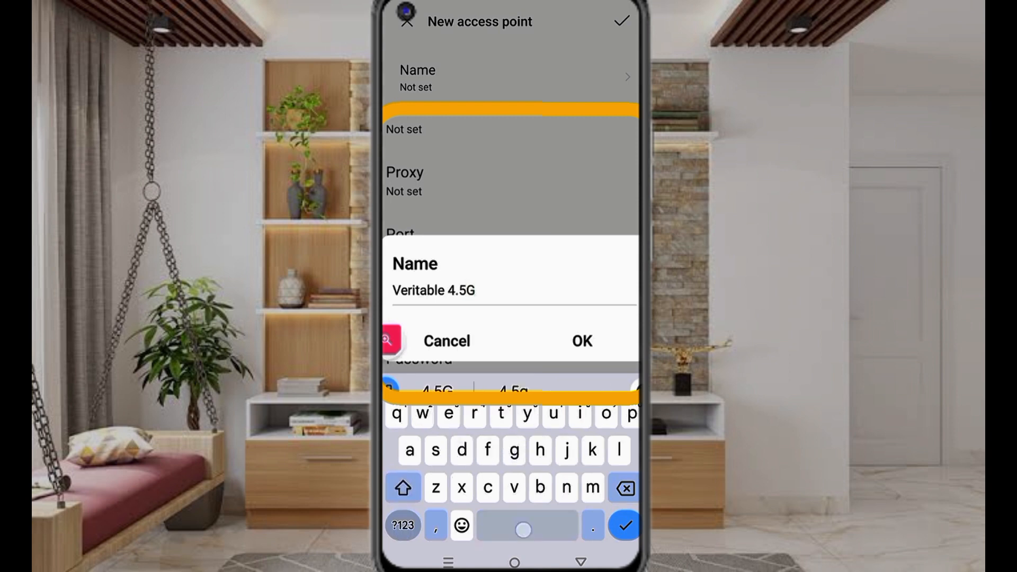
text(D)
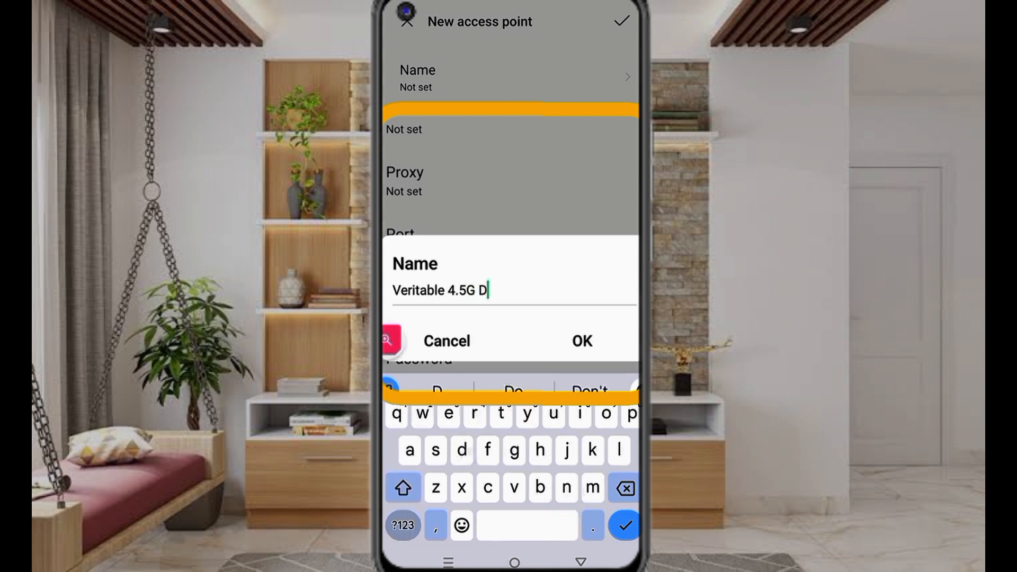
text(at)
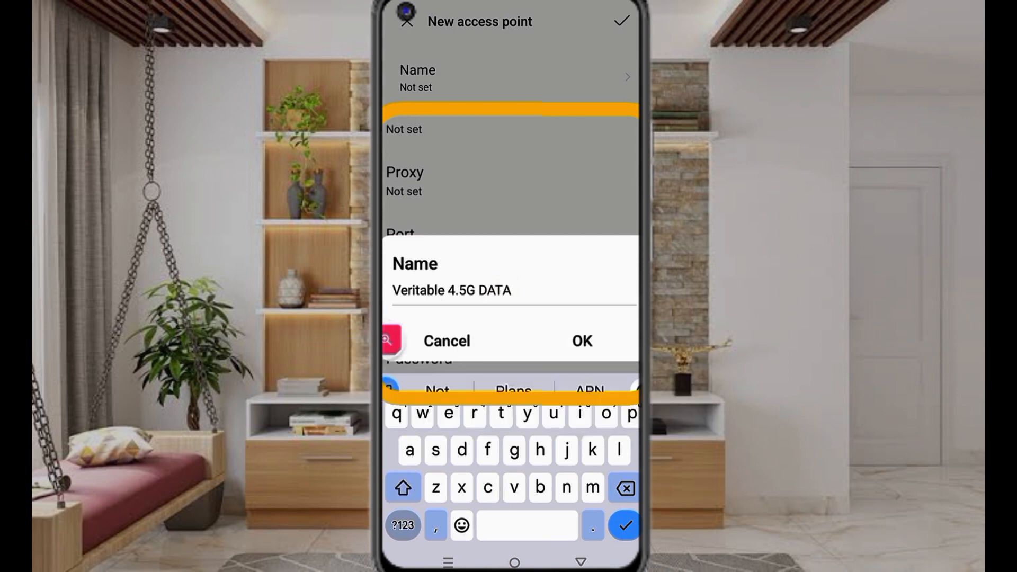
click(581, 340)
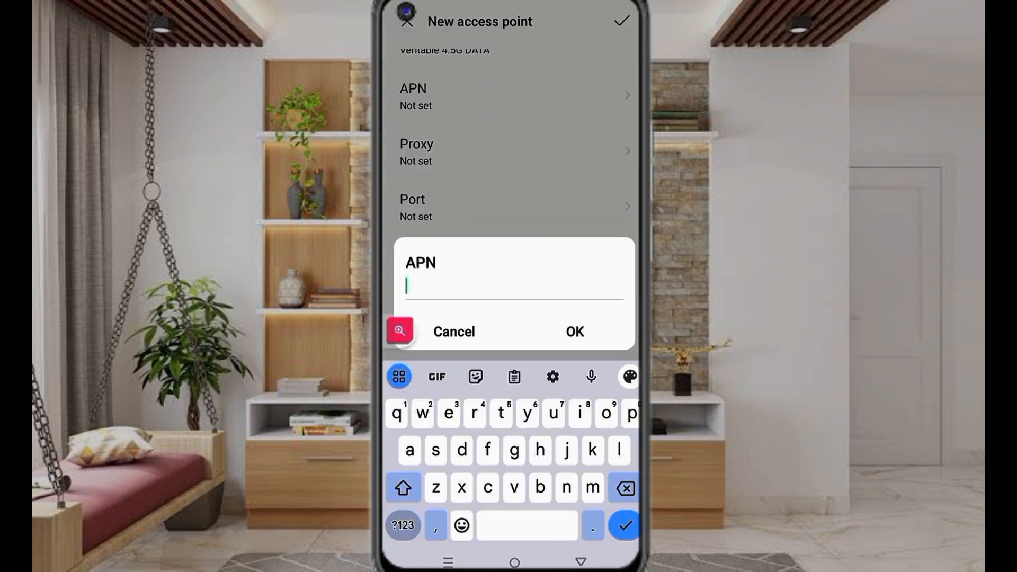
Enter 'wholesale' as the APN value and confirm it
text(wholesale)
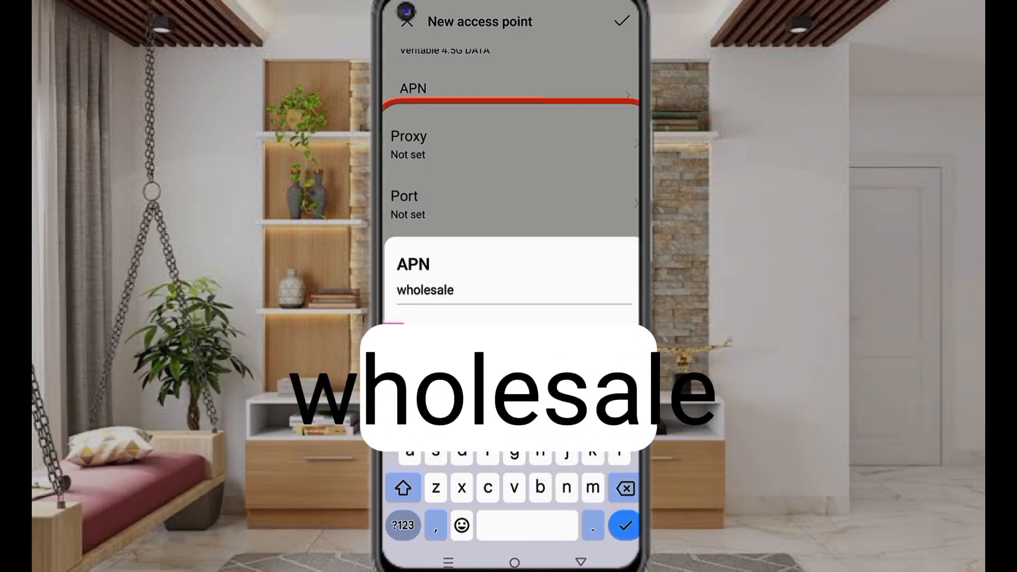
click(622, 21)
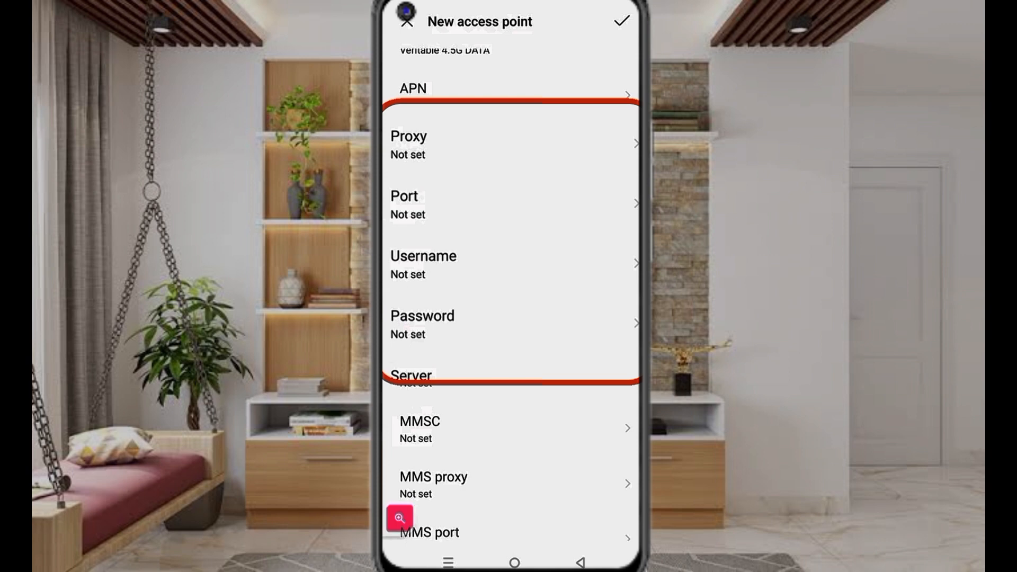
Enter the username 'unity@5G' and confirm it
scroll(down, 3)
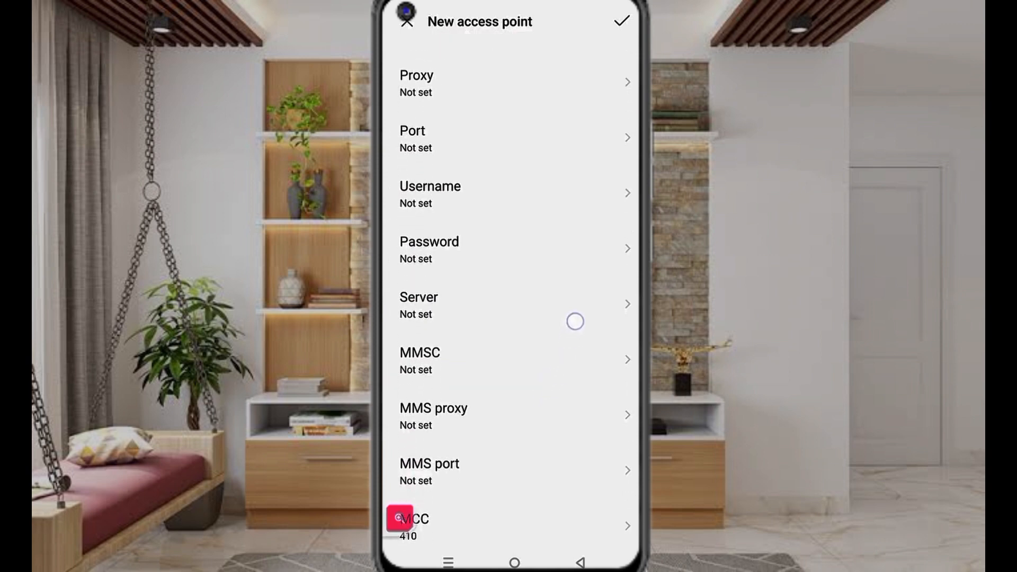
scroll(down, 3)
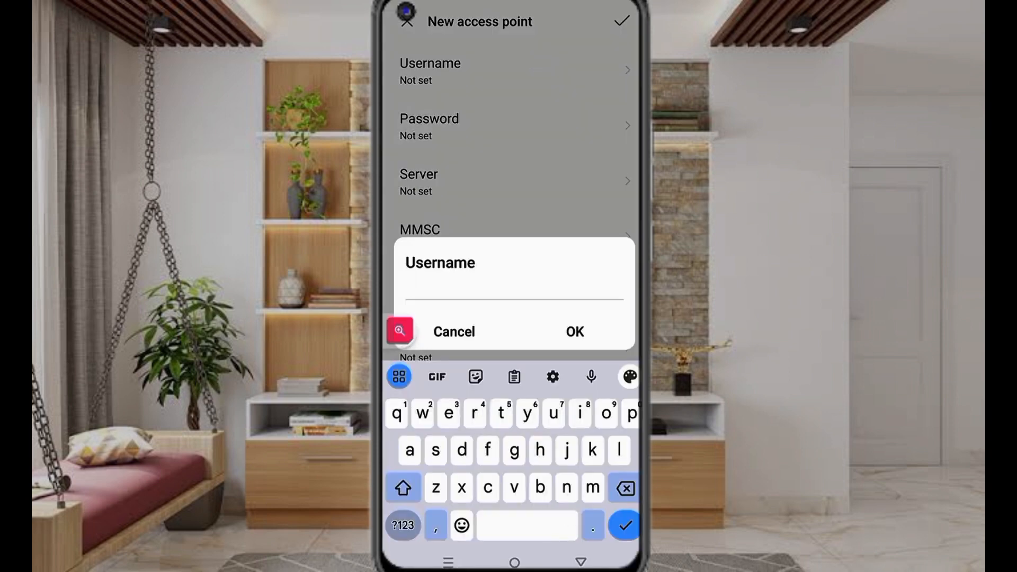
text(w)
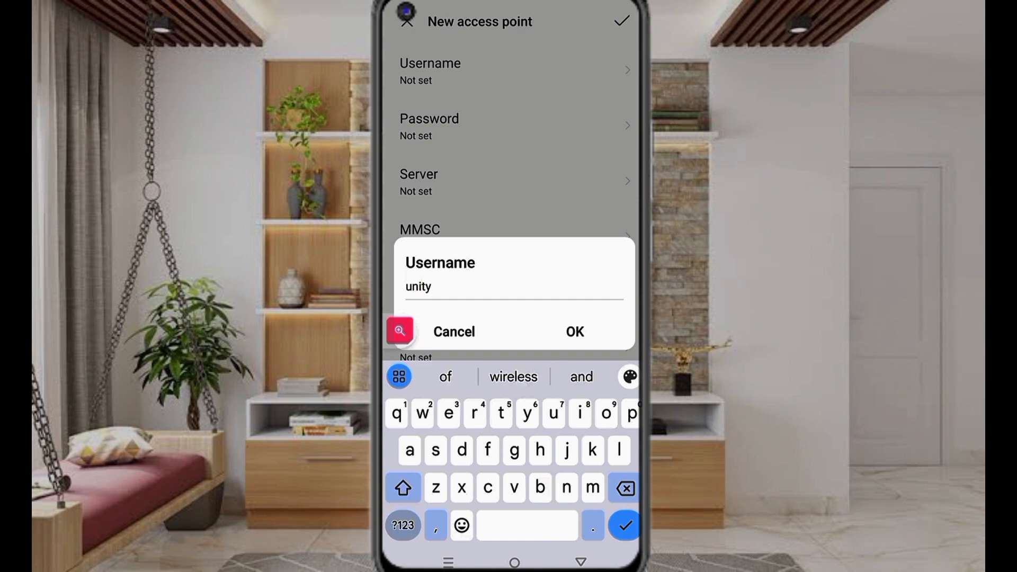
text(@)
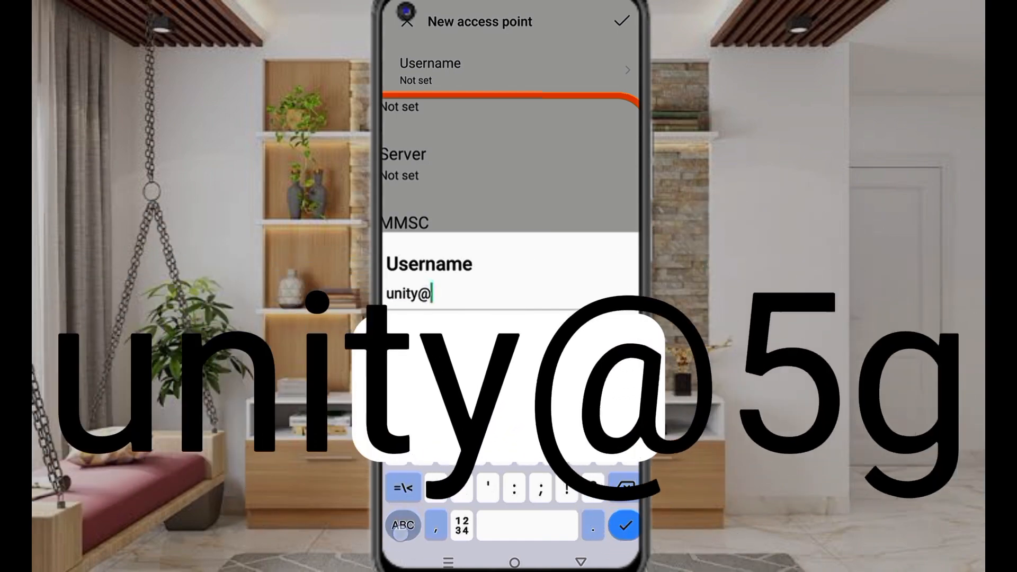
text(5)
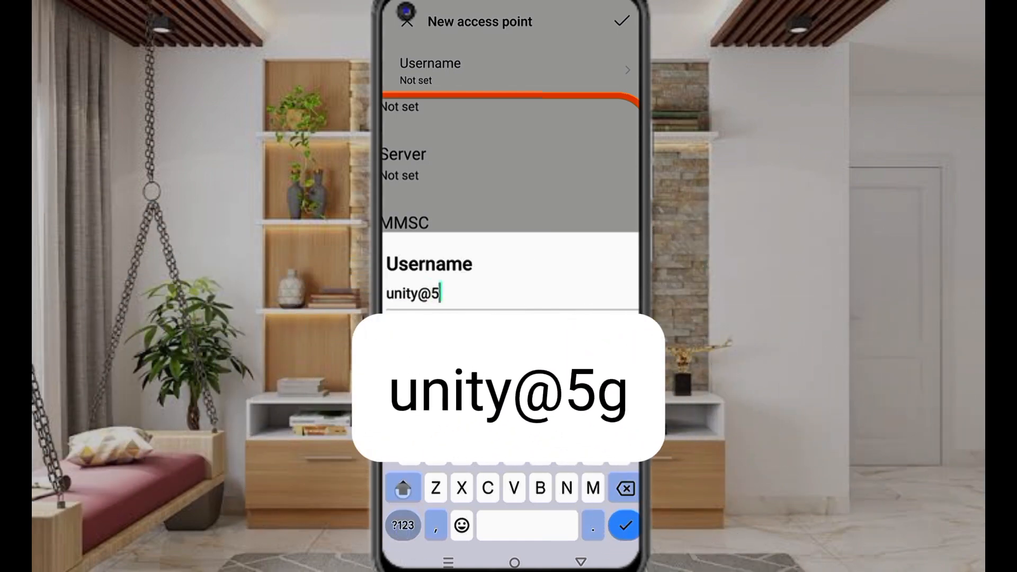
click(402, 487)
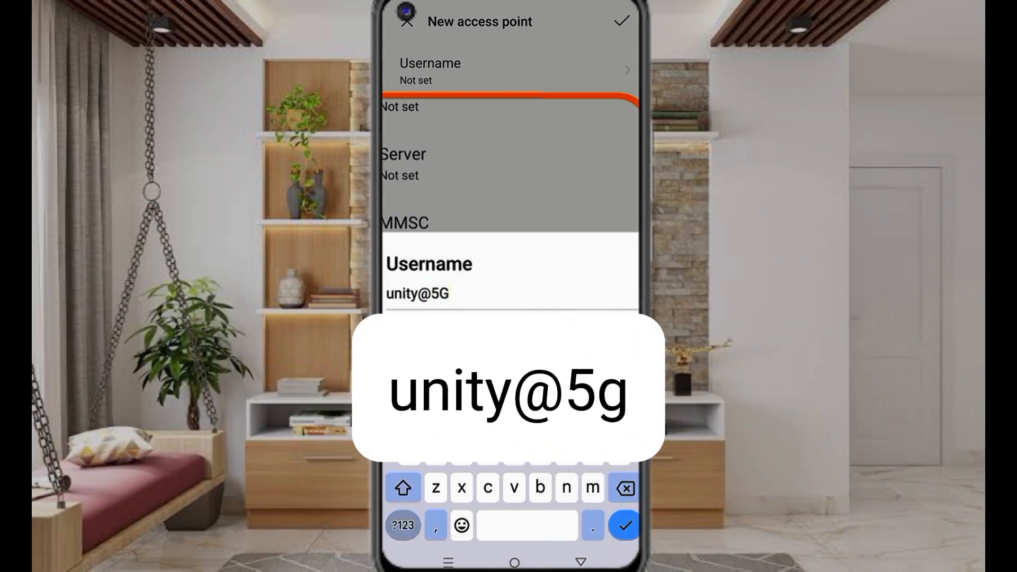
click(623, 525)
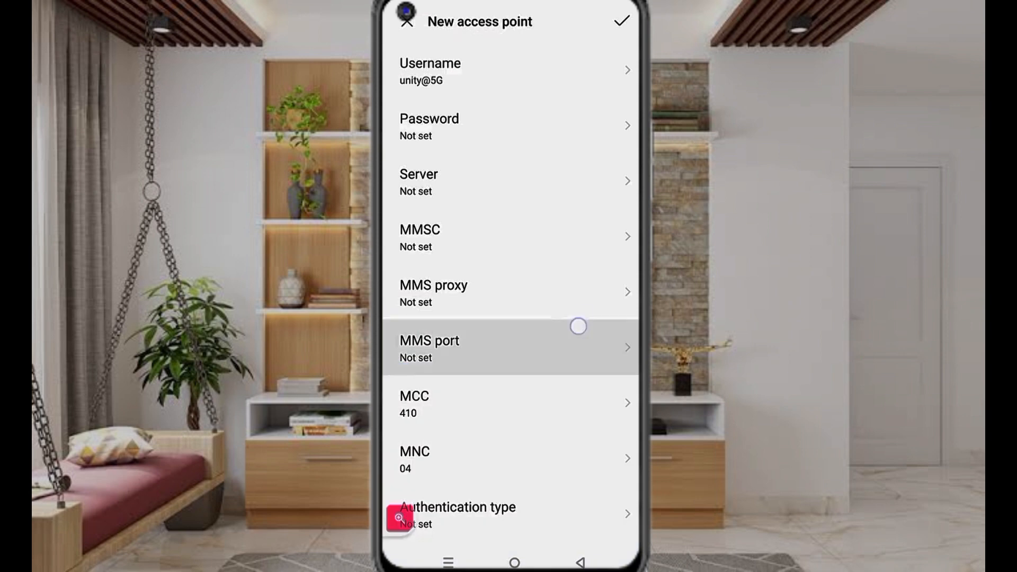
scroll(down, 3)
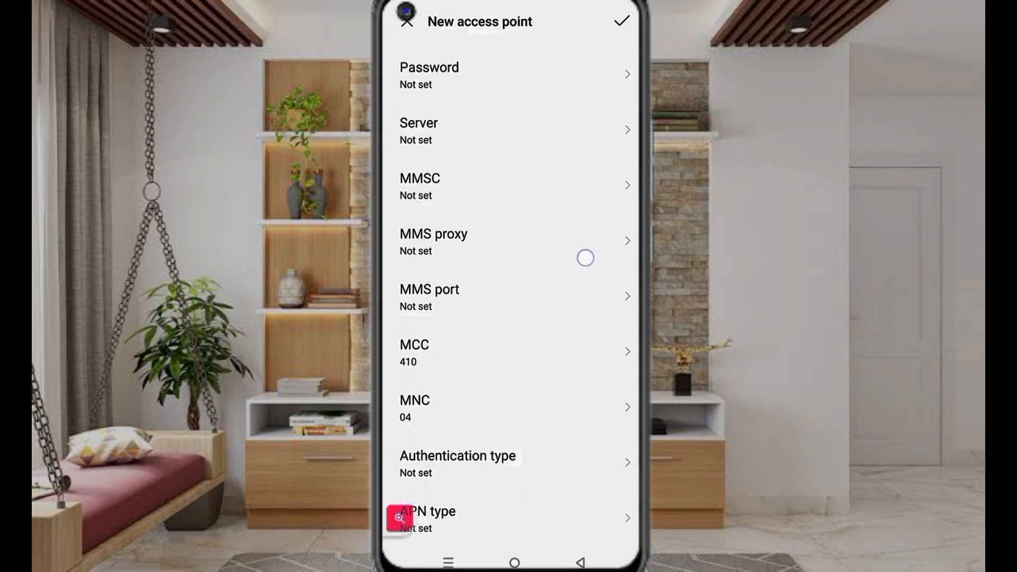
scroll(down, 3)
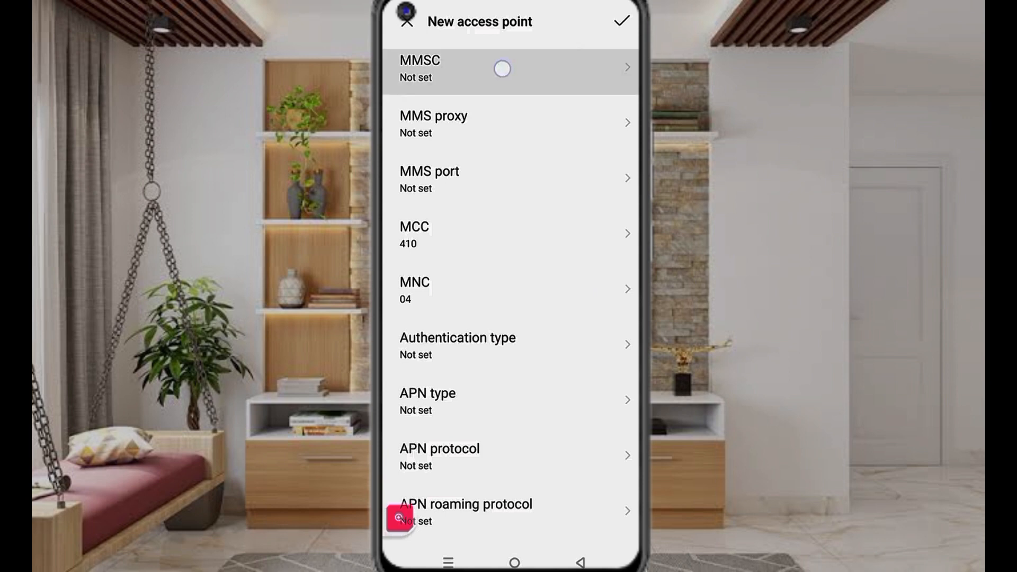
text(http://wholesale)
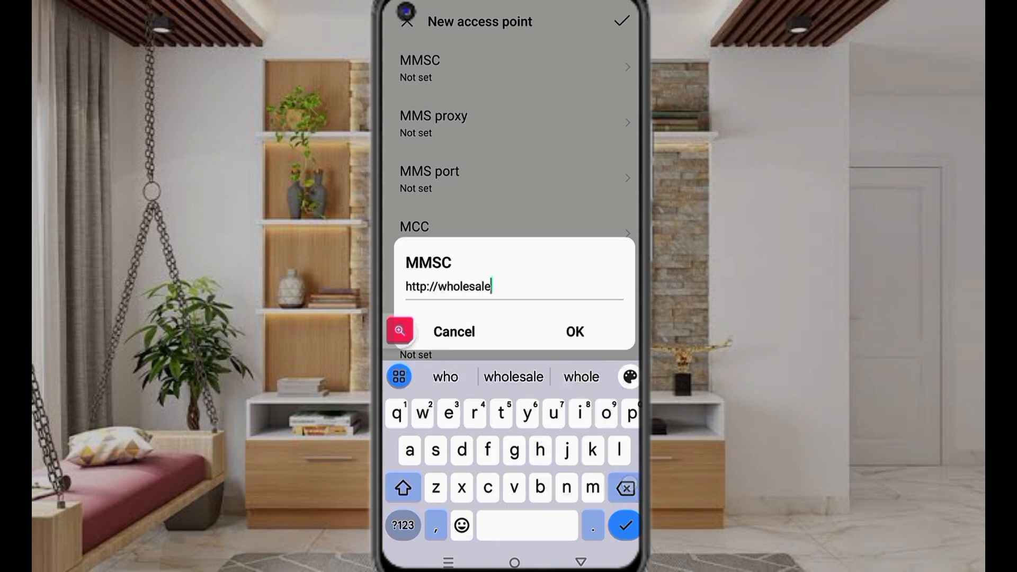
text(.mm)
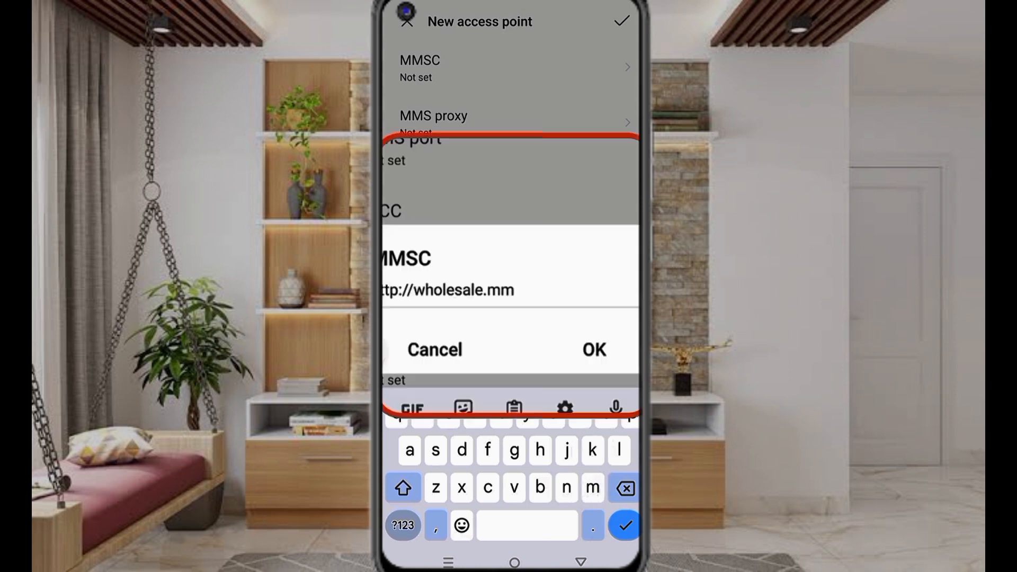
text(s)
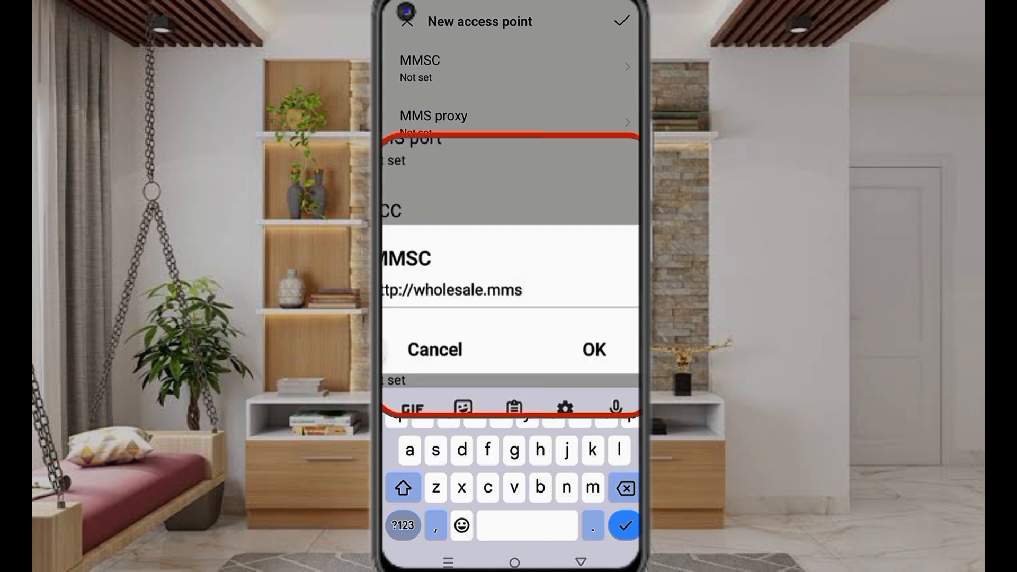
text(mvno)
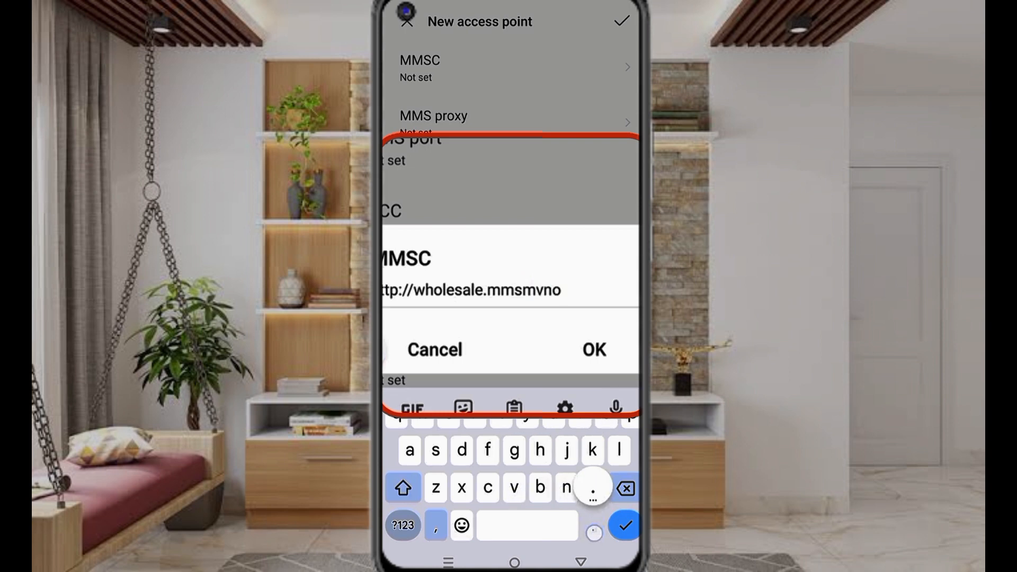
click(591, 488)
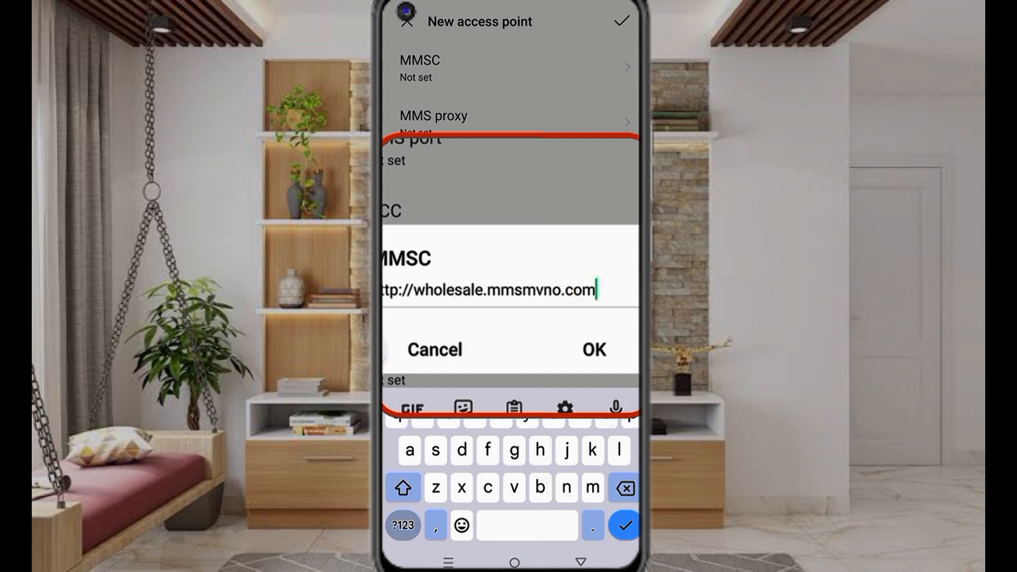
text(/)
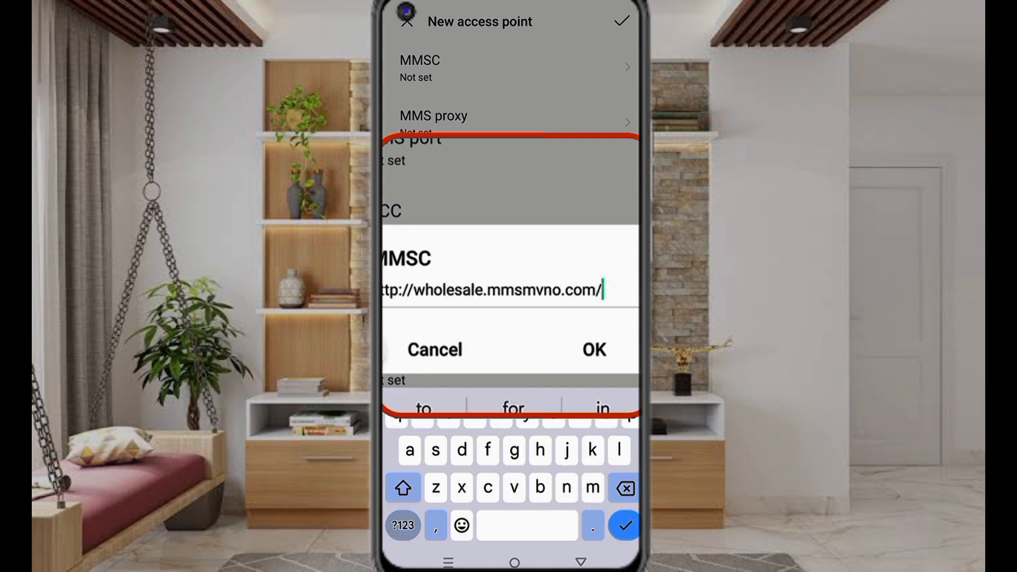
text(mms)
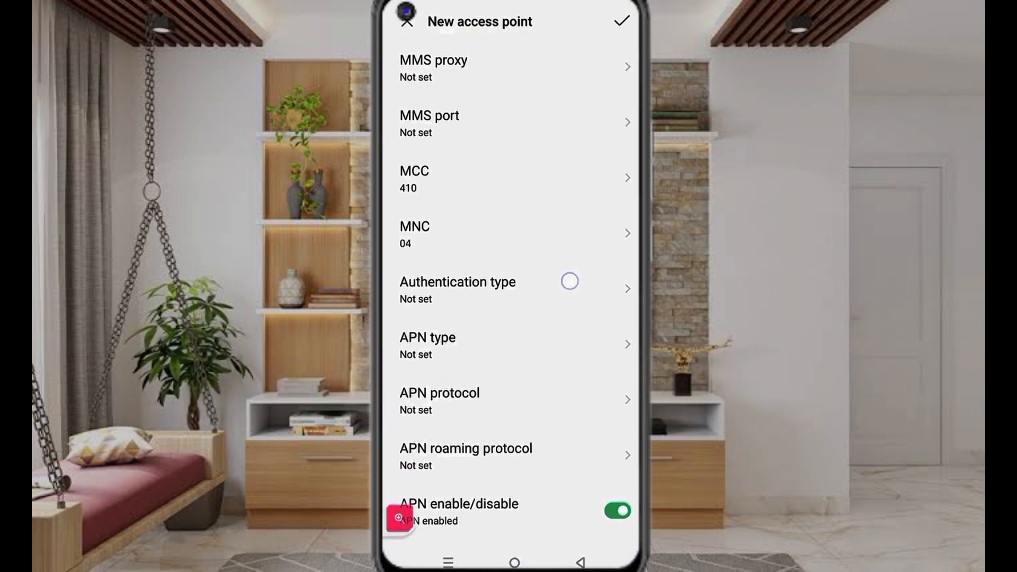
Enter 8080 as the MMS port
scroll(up, 3)
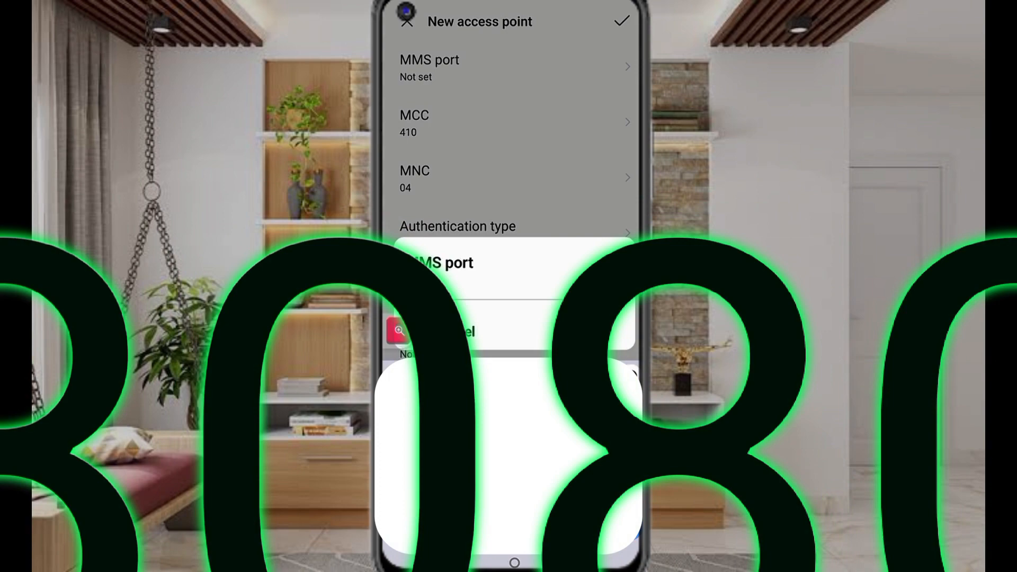
text(8080)
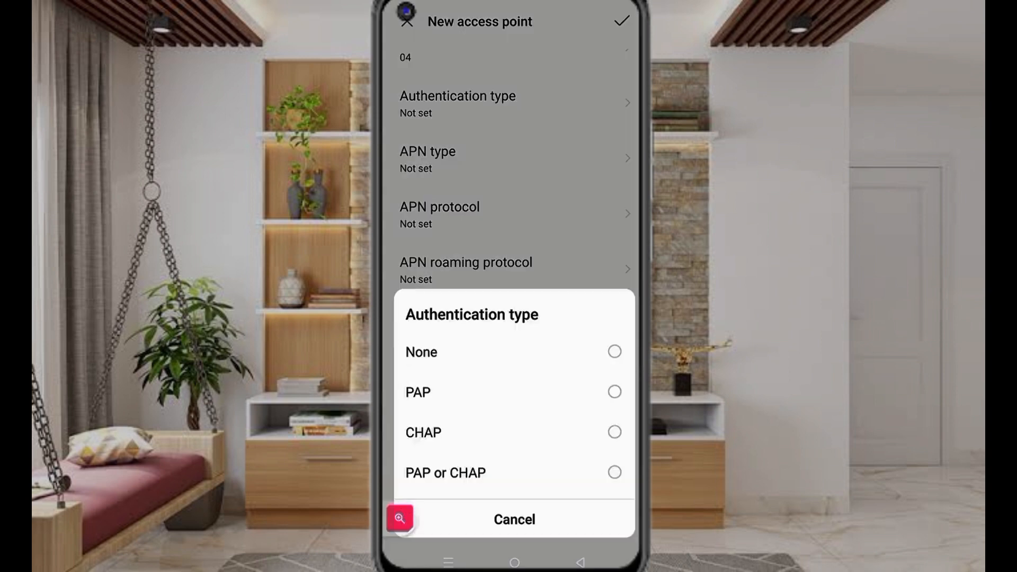
Choose PAP or CHAP authentication and IPv4 as the APN roaming protocol
click(509, 478)
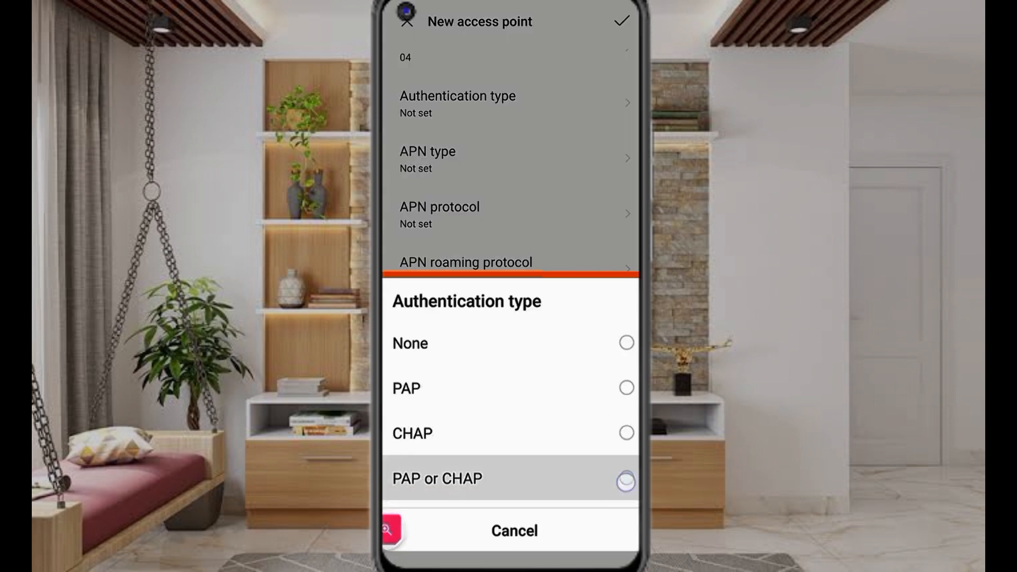
click(437, 478)
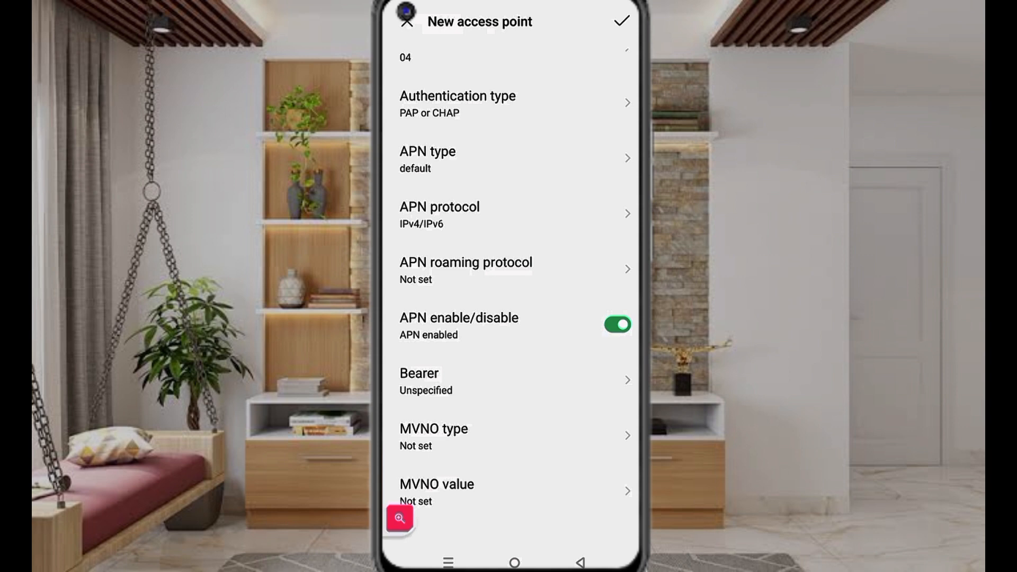
click(465, 269)
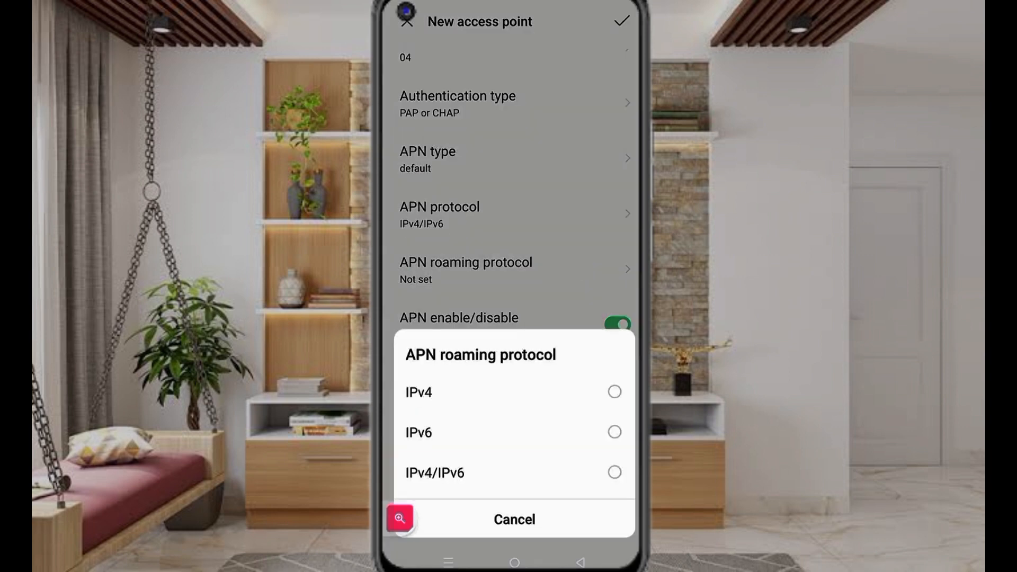
click(513, 519)
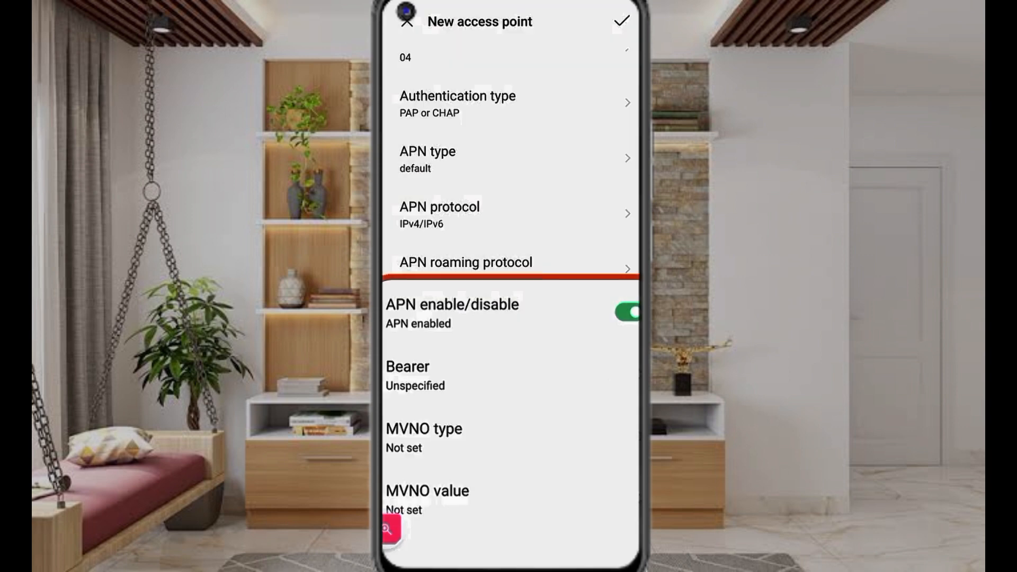
Tick every bearer type from LTE through NR instead of Unspecified and confirm
click(406, 366)
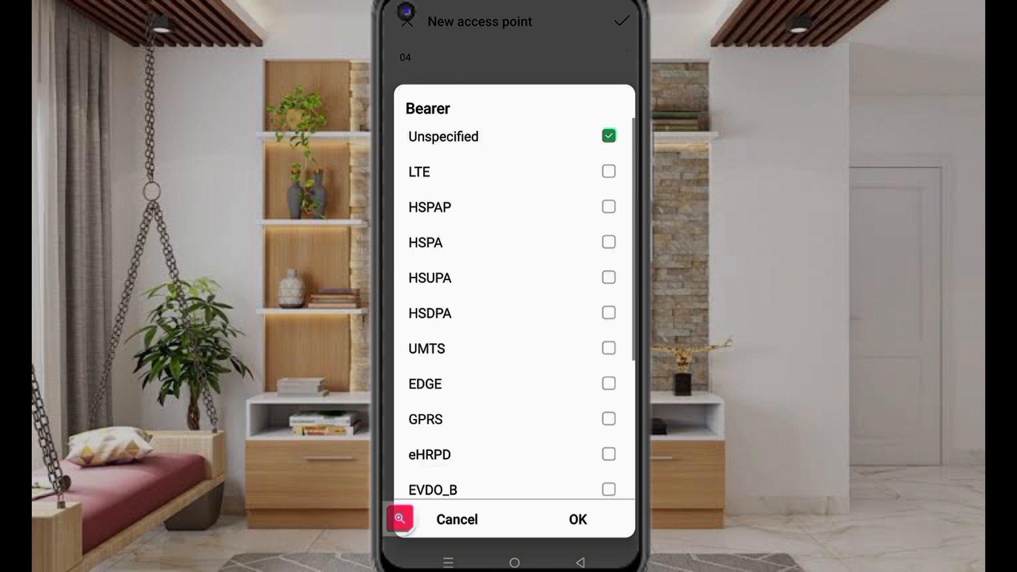
click(608, 207)
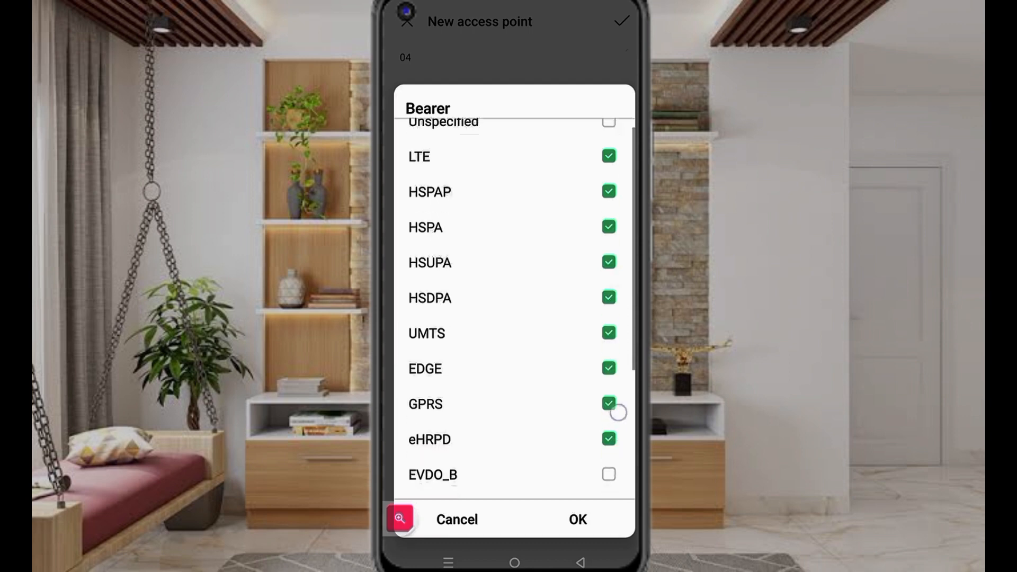
scroll(down, 3)
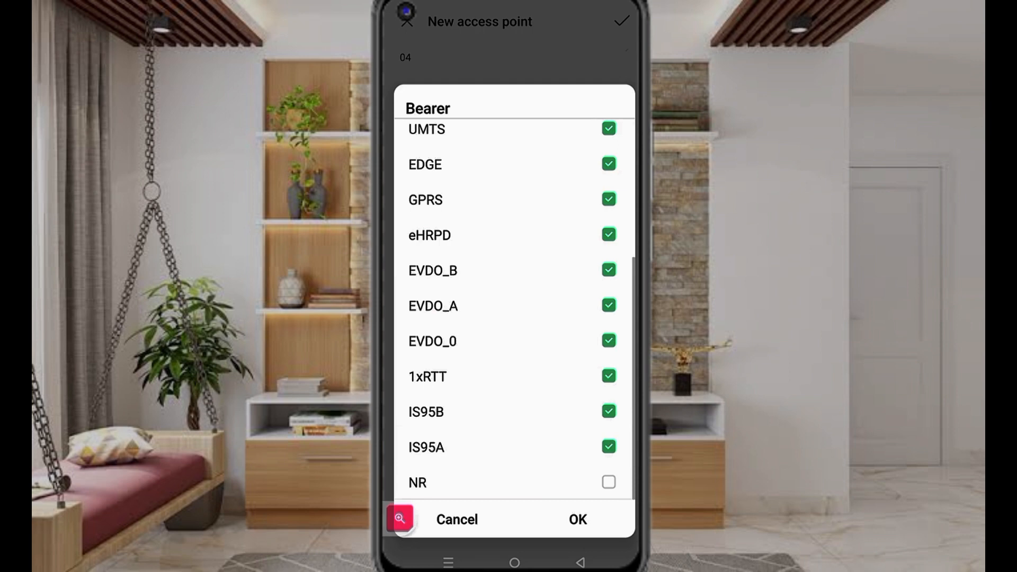
click(576, 519)
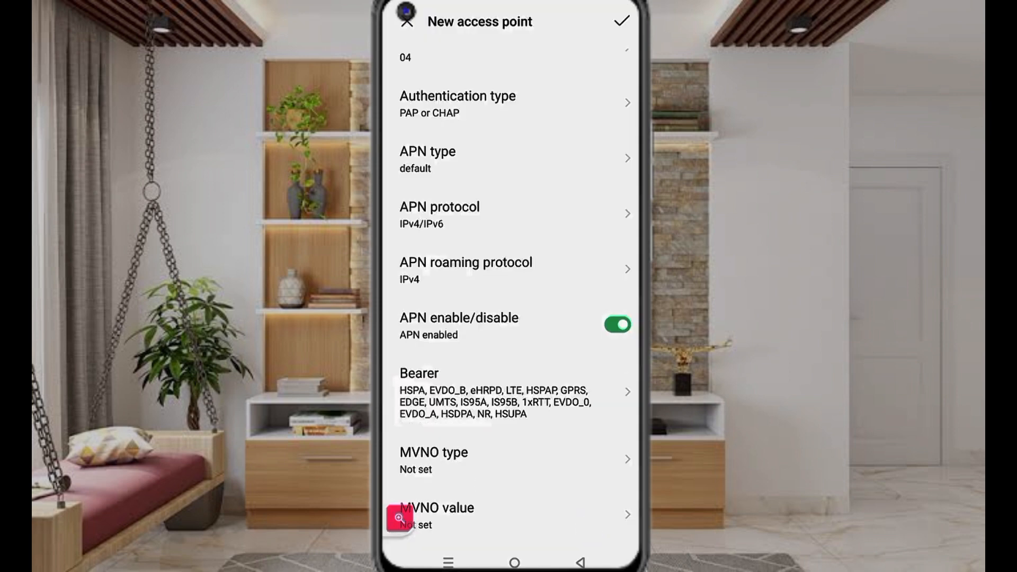
Dismiss the MVNO type choices, then save the new access point with the checkmark
click(433, 461)
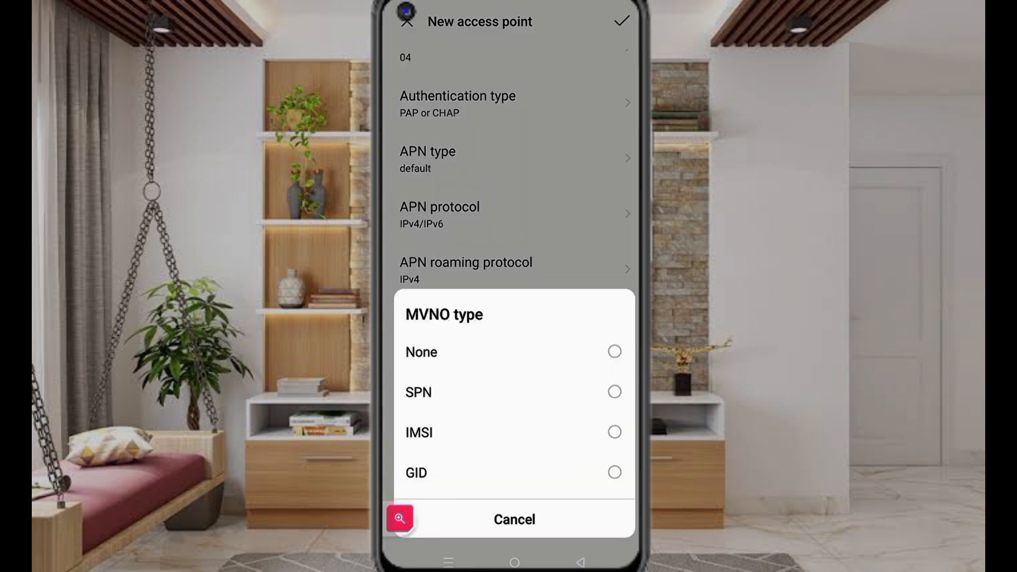
click(420, 351)
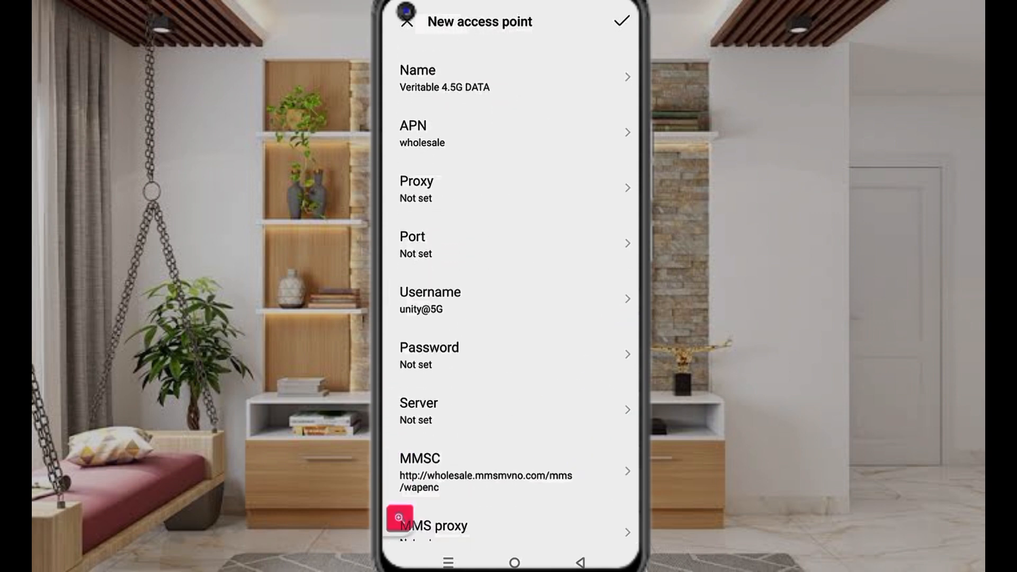
click(619, 21)
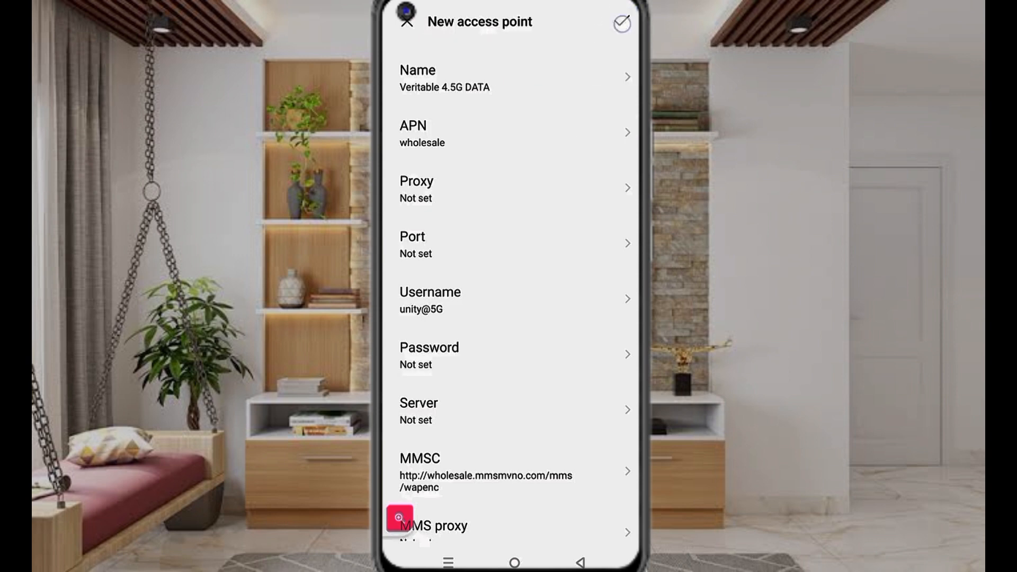
click(406, 21)
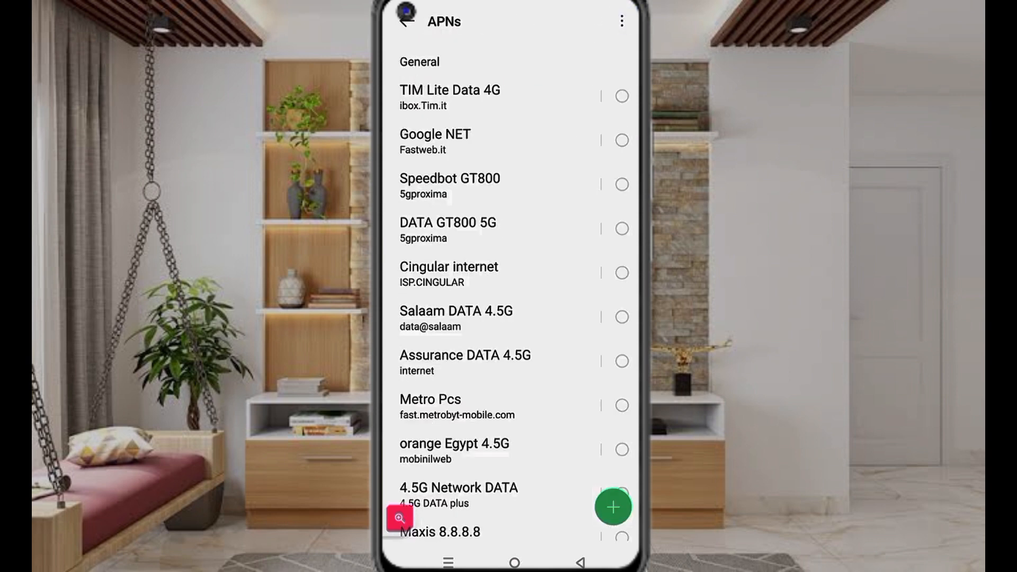